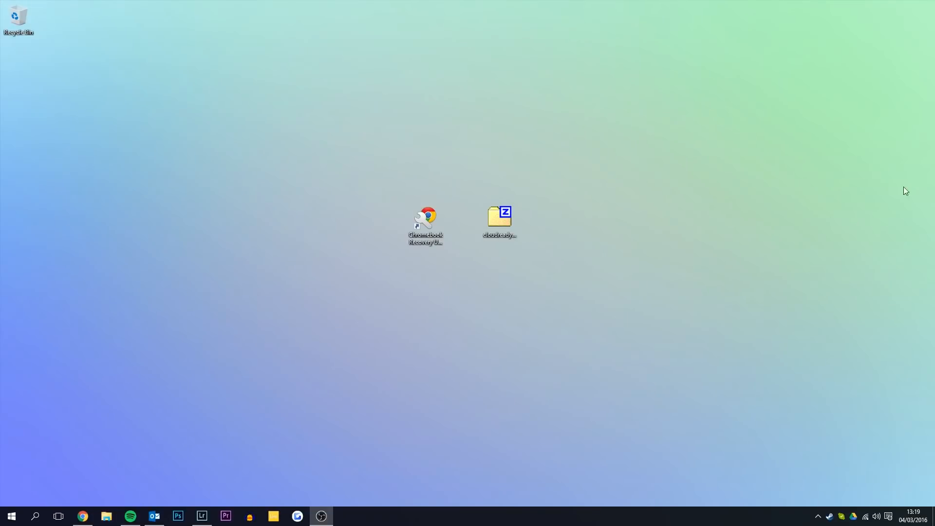
Check the CloudReady download page in the browser, then minimize it to the desktop
double_click(500, 216)
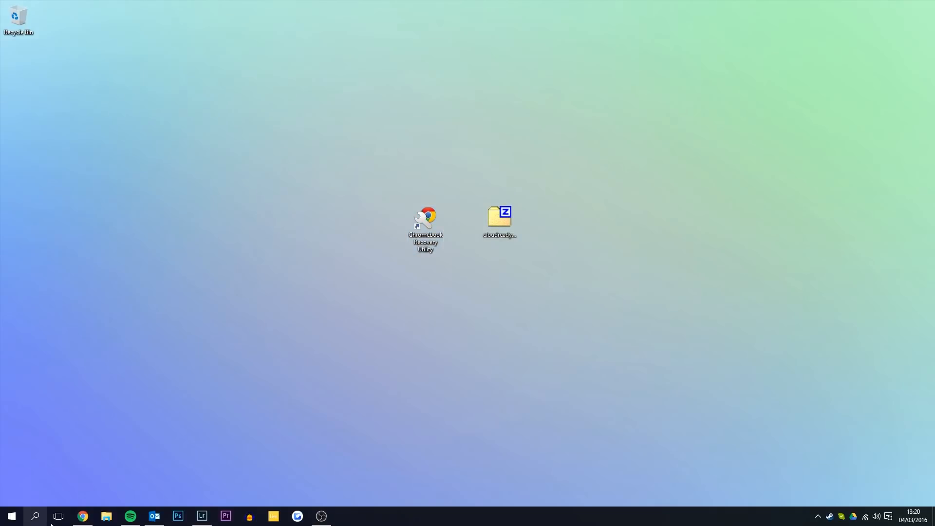
click(83, 516)
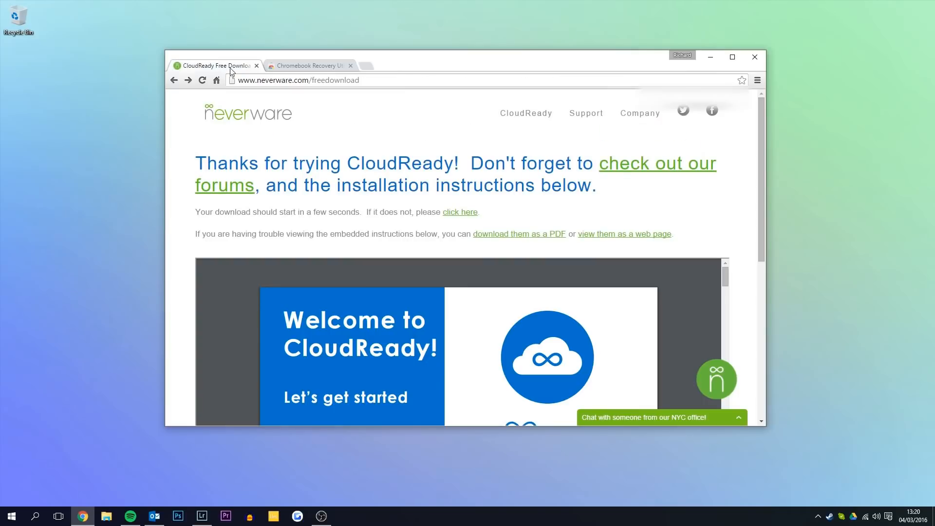
click(310, 66)
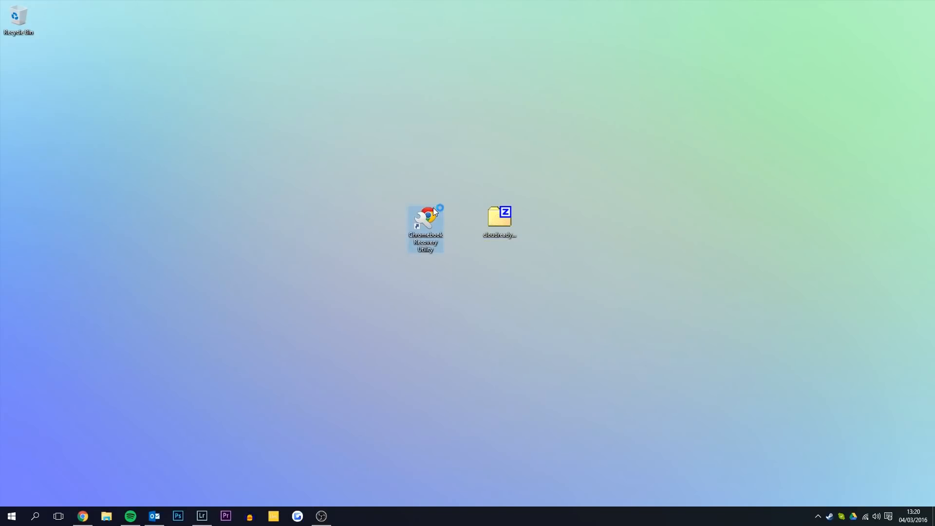
Launch Chromebook Recovery Utility and load the local cloudready-free zip image
double_click(426, 218)
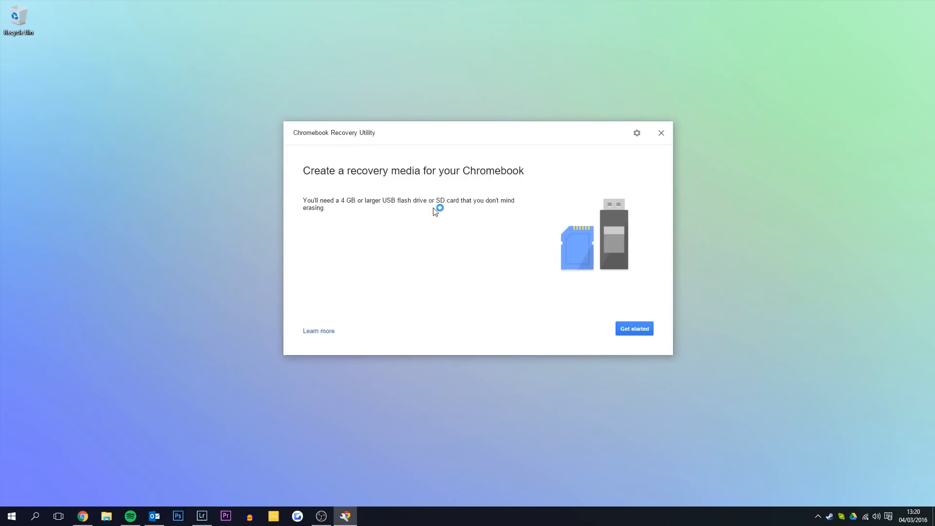
click(635, 132)
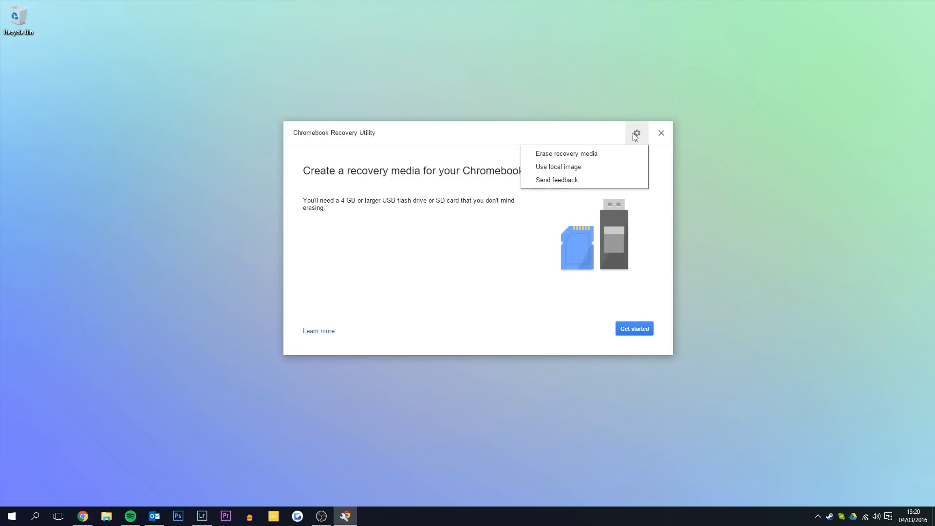
click(558, 167)
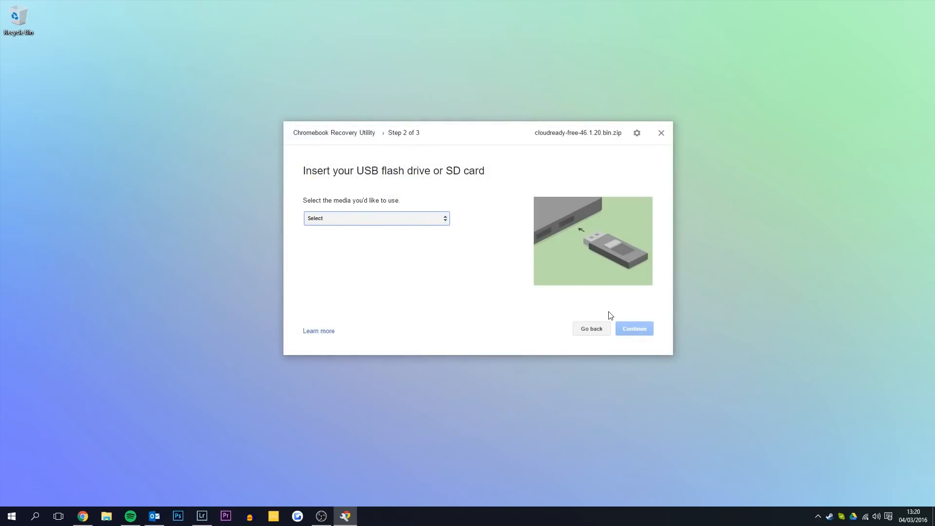
Select the JetFlash Transcend 16GB drive as recovery media and start creating the image
click(376, 218)
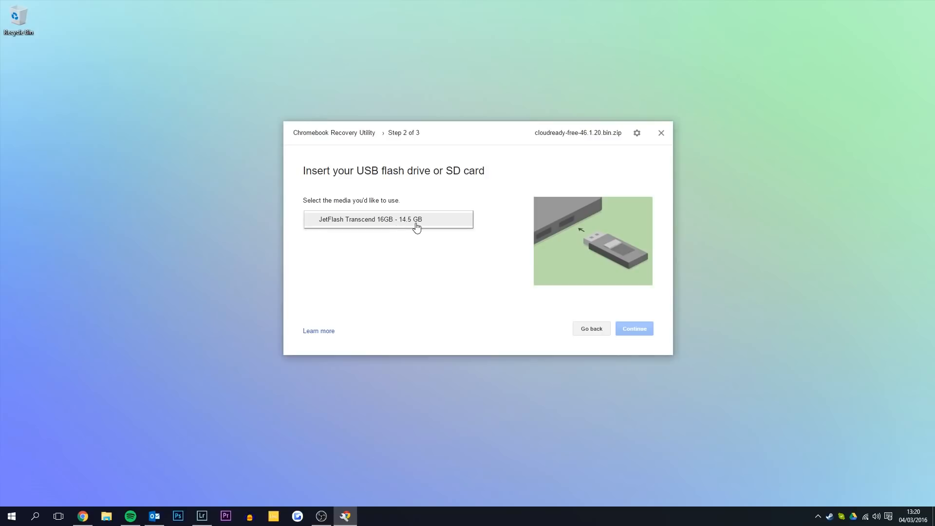
click(388, 218)
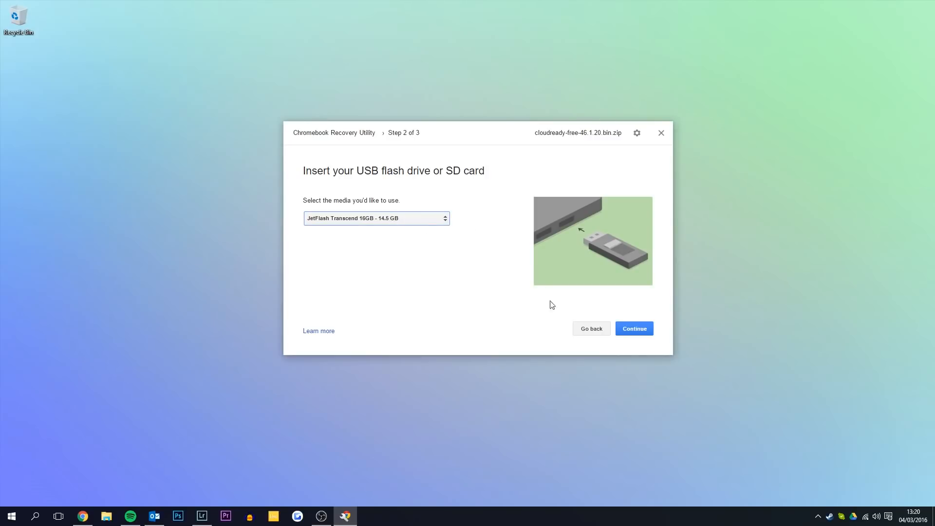
click(633, 329)
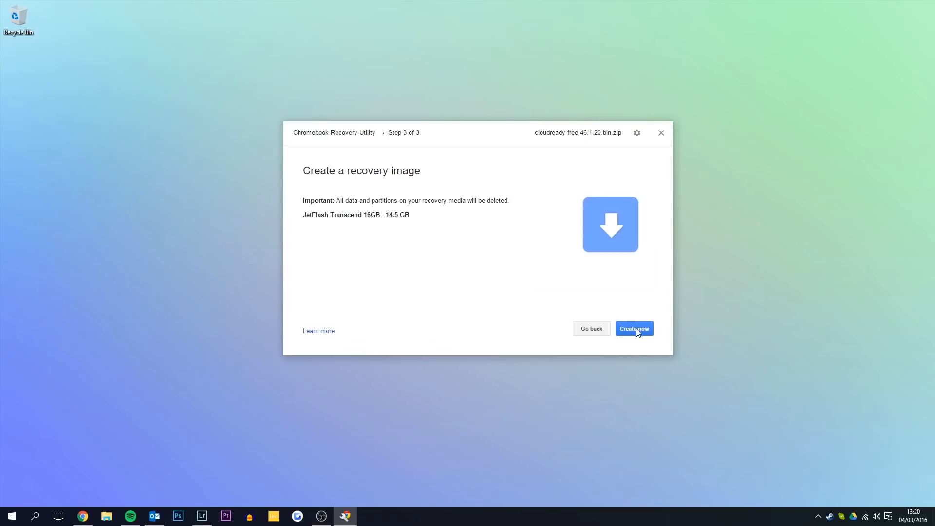
click(633, 329)
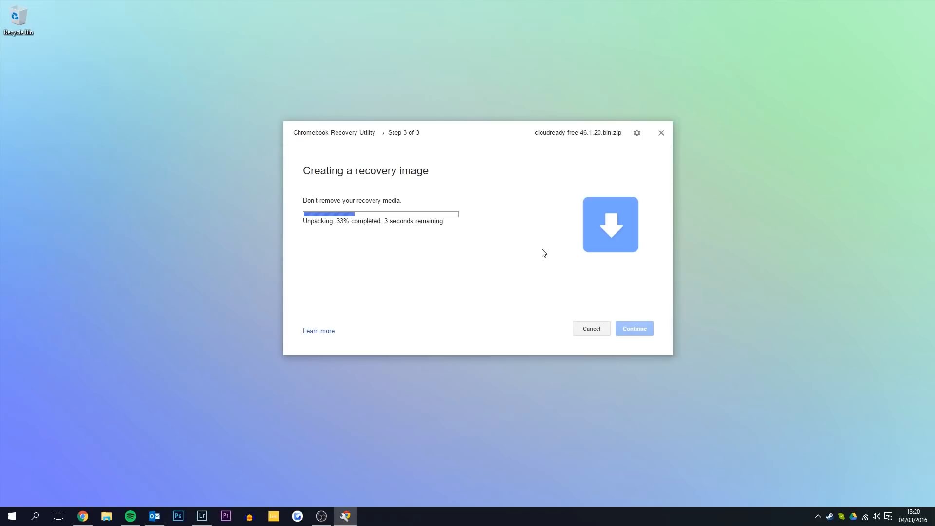